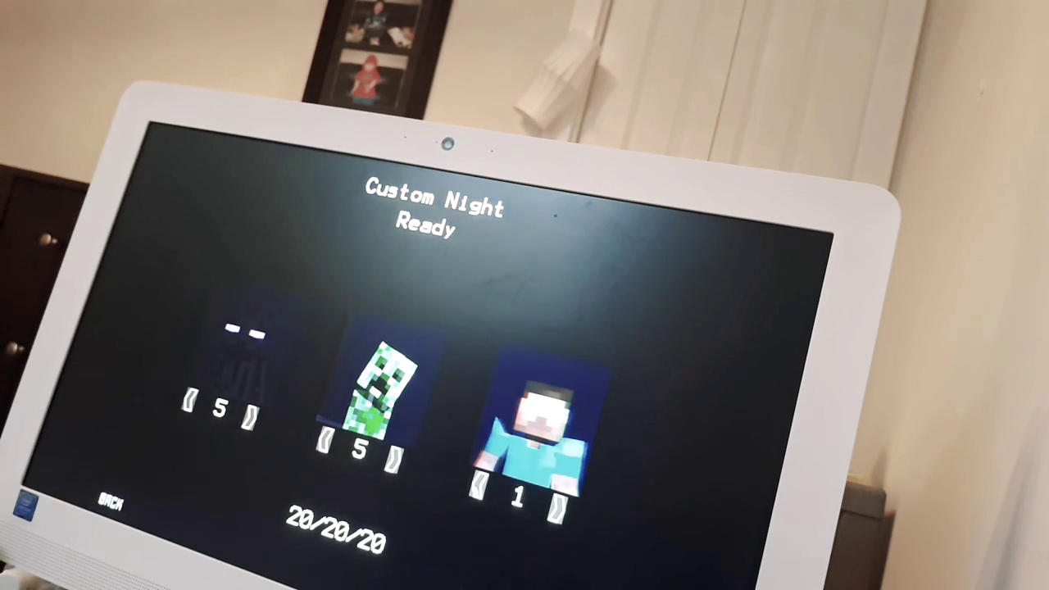
Lower the third, blue-shirted character's Custom Night AI level from 1 to 0.
{"action": "left_click", "coordinate": [484, 489]}
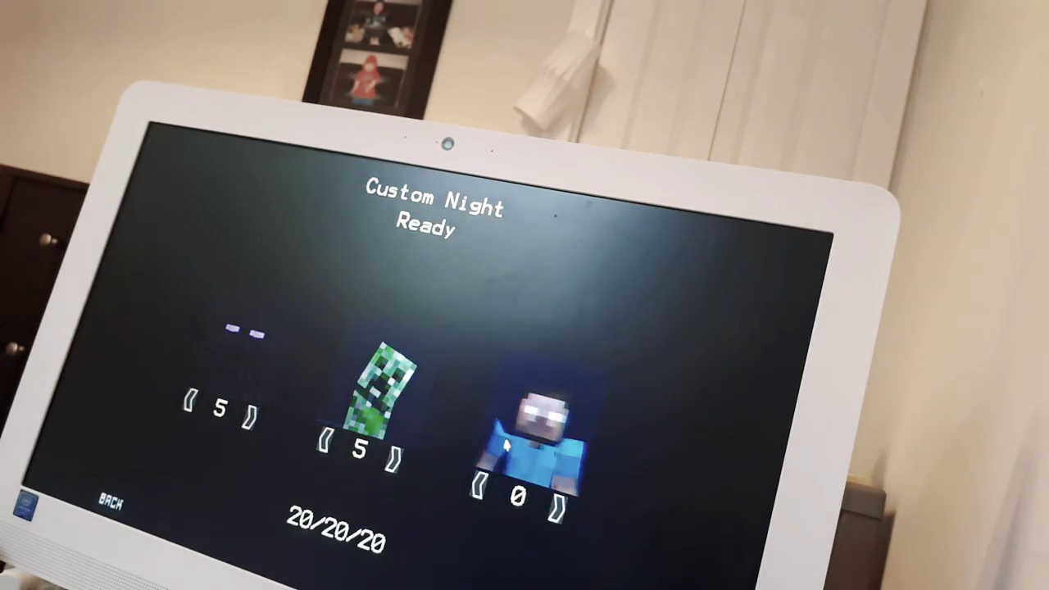